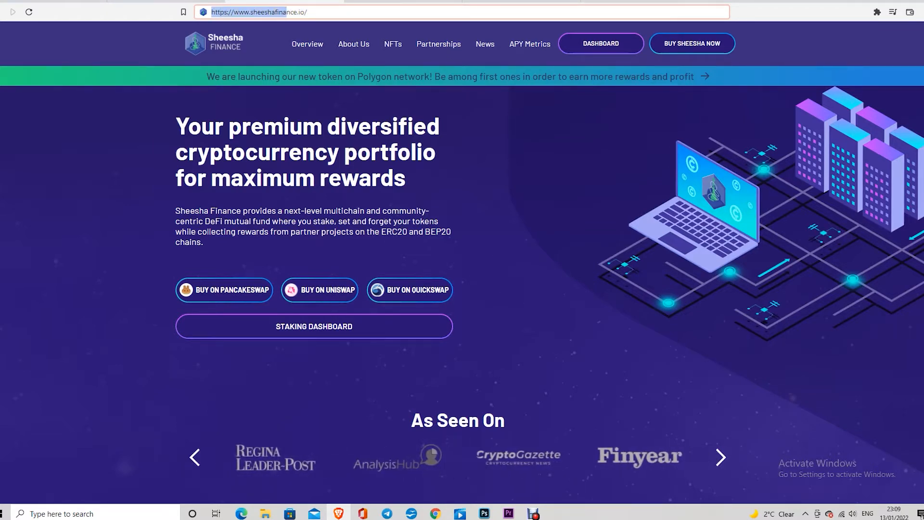
Step: Go from the sheeshafinance.io homepage to the Dashboard with its liquidity and token totals
left_click(253, 11)
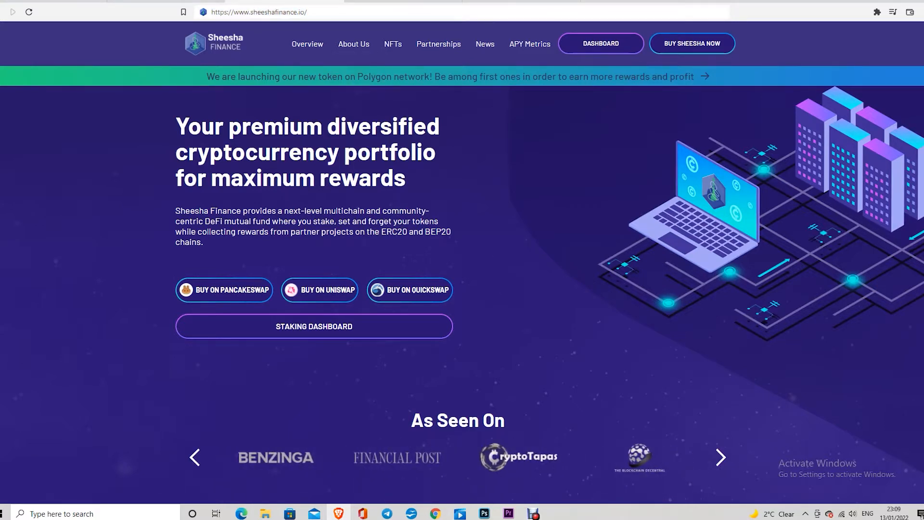
left_click(600, 43)
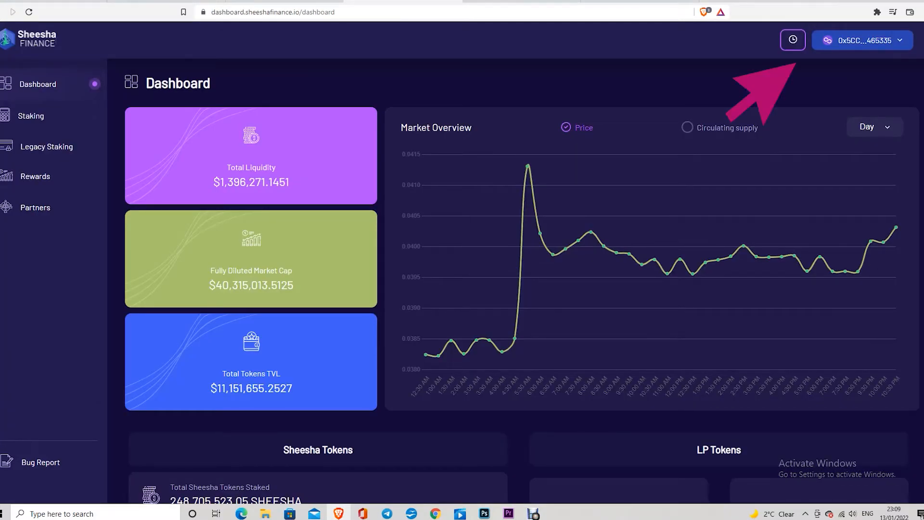
Step: Check the wallet/network dropdown and token stats, then move to the Staking page
left_click(861, 40)
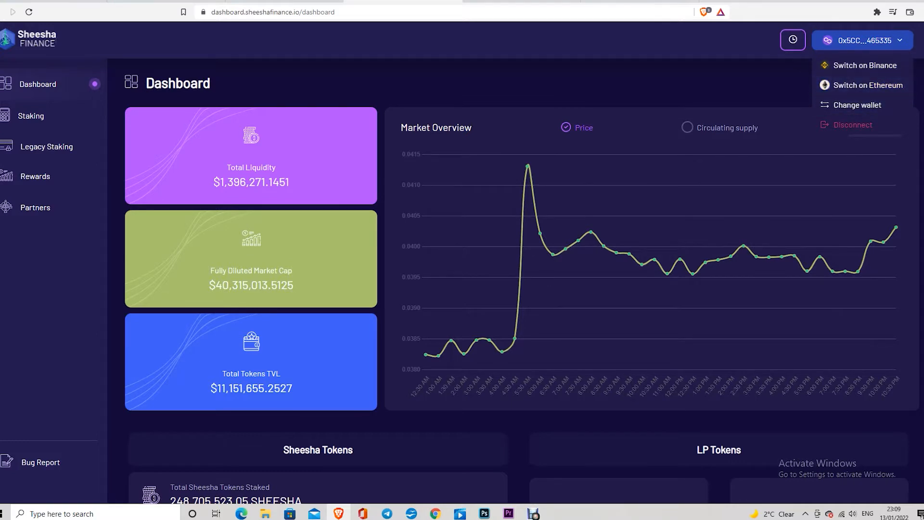
scroll("down", 3)
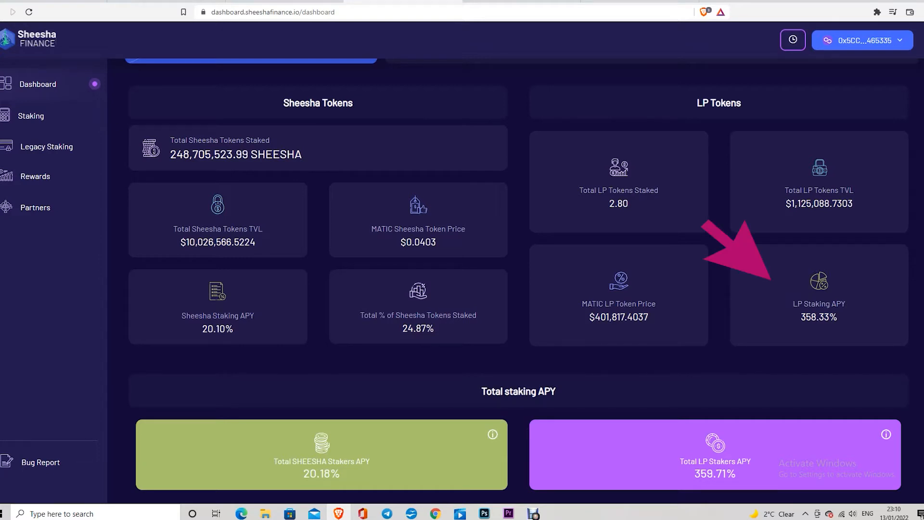
mouse_move(289, 300)
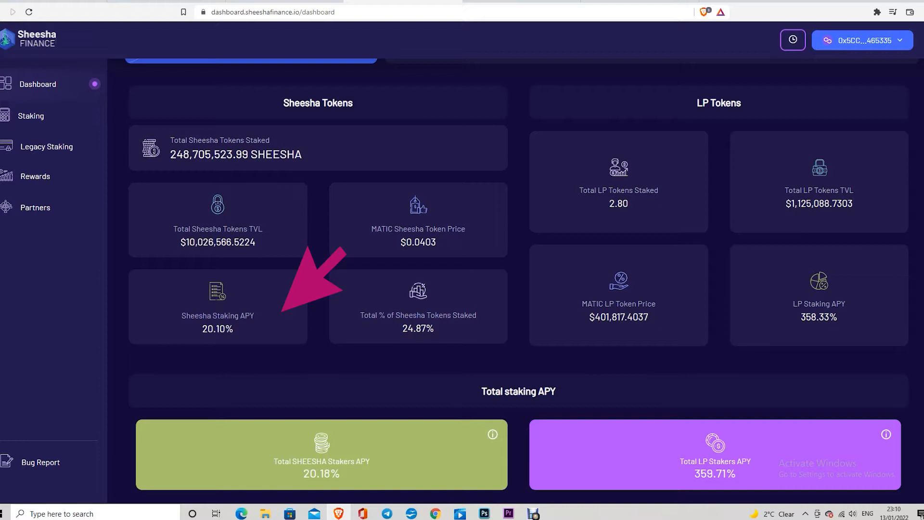
left_click(31, 116)
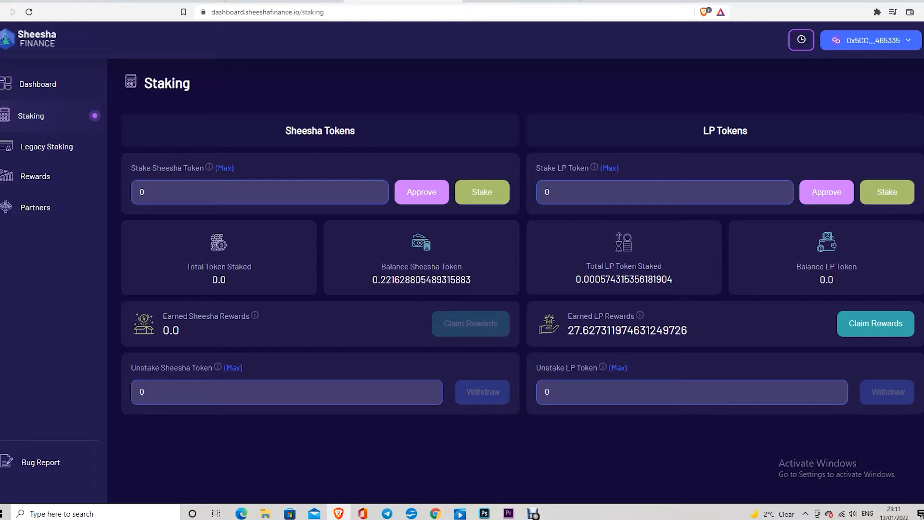
mouse_move(595, 294)
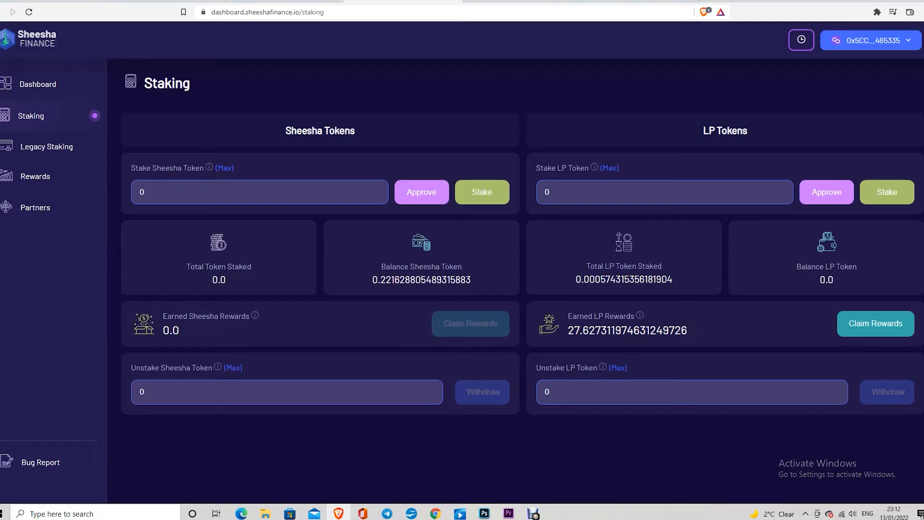
Step: Claim the LP rewards via MetaMask (SHEESHA ≈27.92) and head to quickswap.exchange
left_click(875, 323)
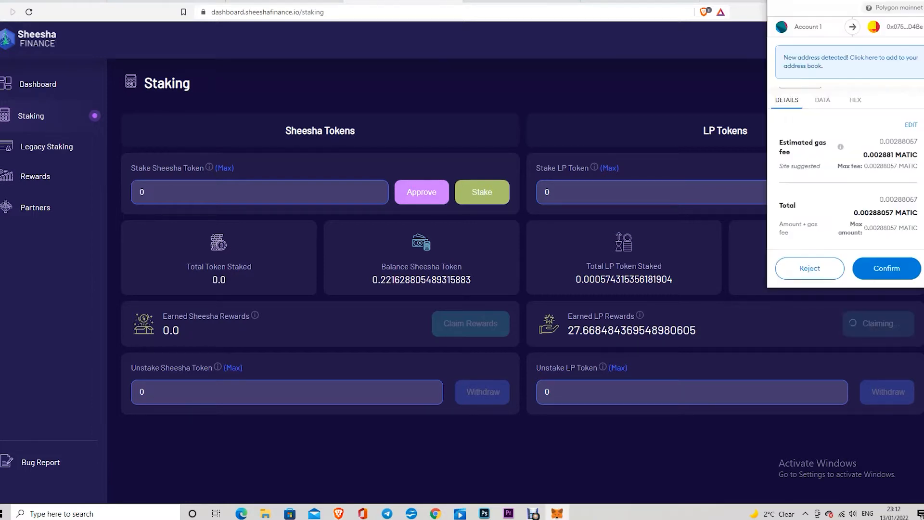
left_click(886, 269)
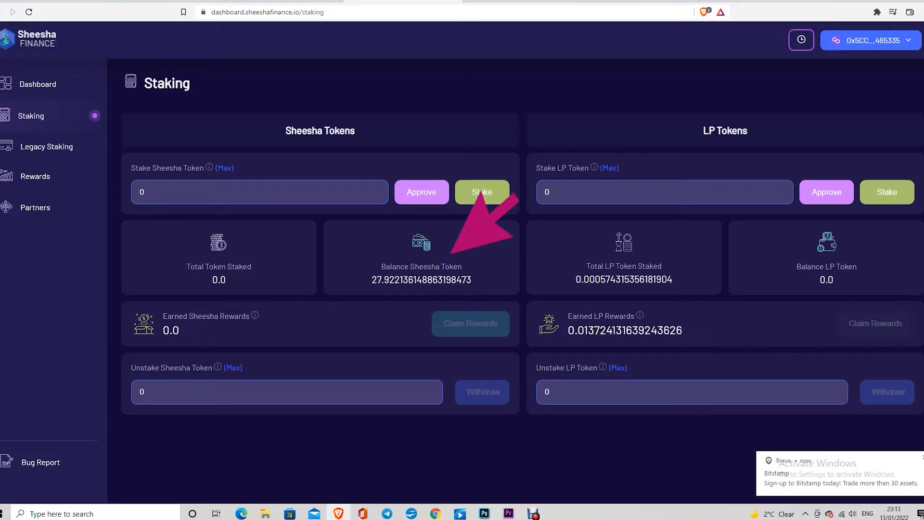
type("quickswap.exchange/#/swap")
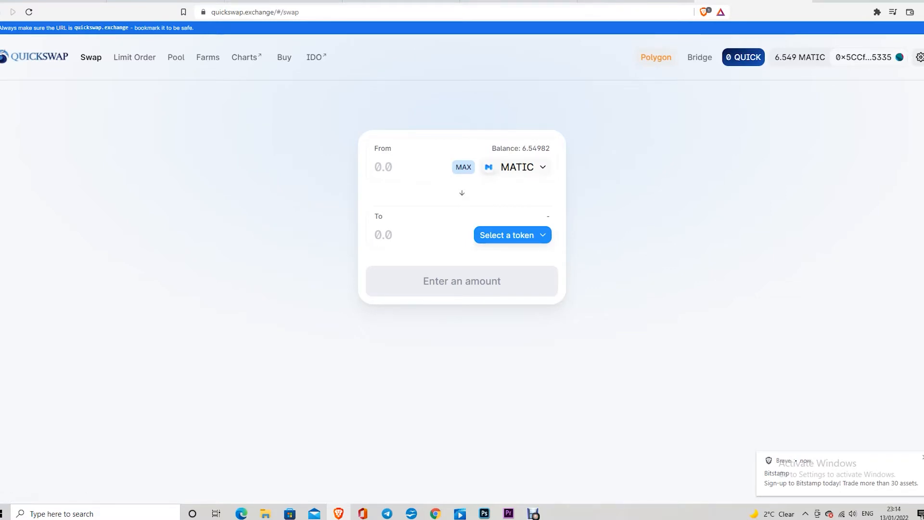
Step: Quote a swap of 13.7 mSHEESHA for about 0.549 USDT
left_click(511, 235)
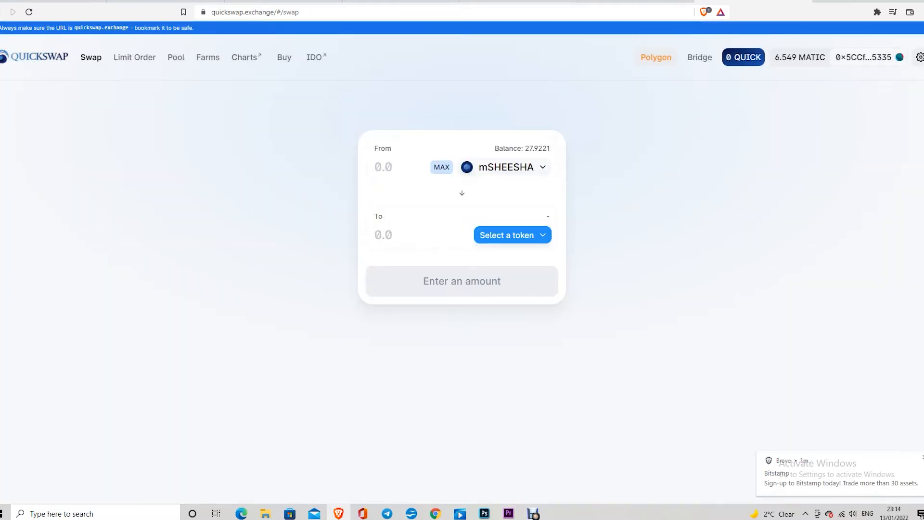
left_click(512, 235)
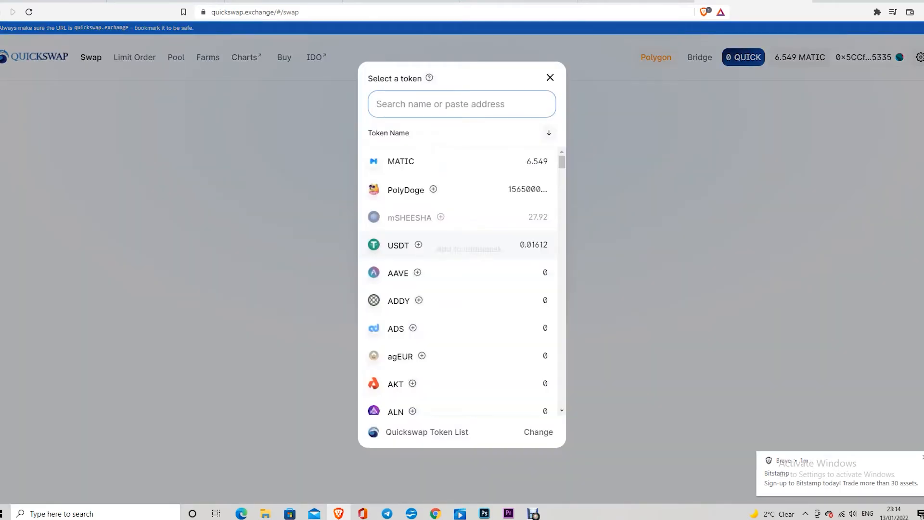
left_click(409, 217)
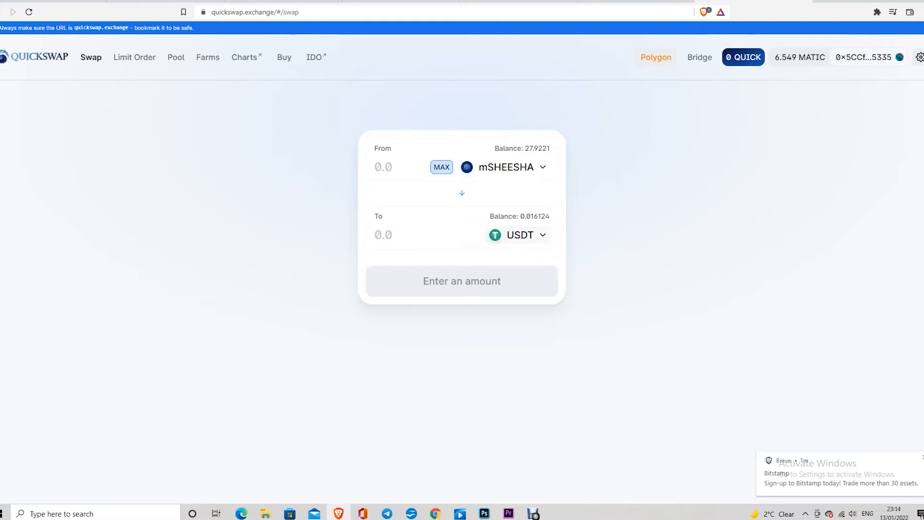
left_click(440, 167)
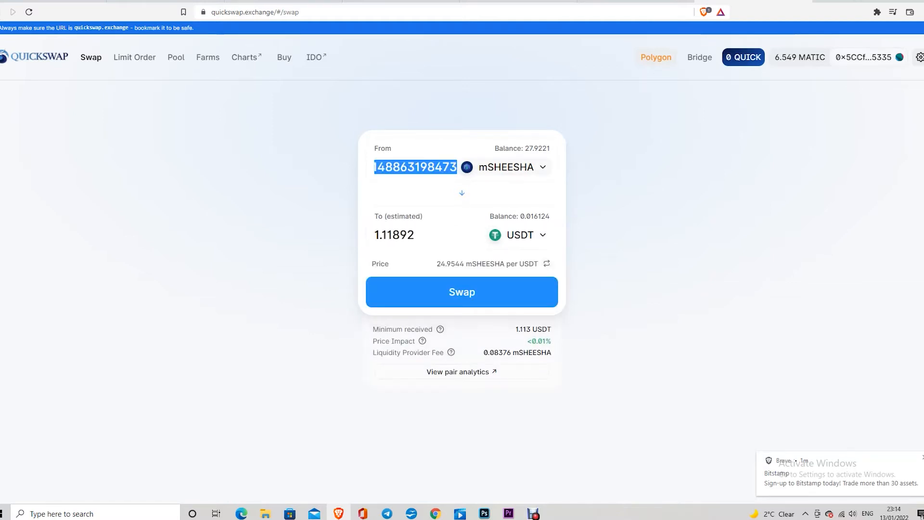
type("13.7")
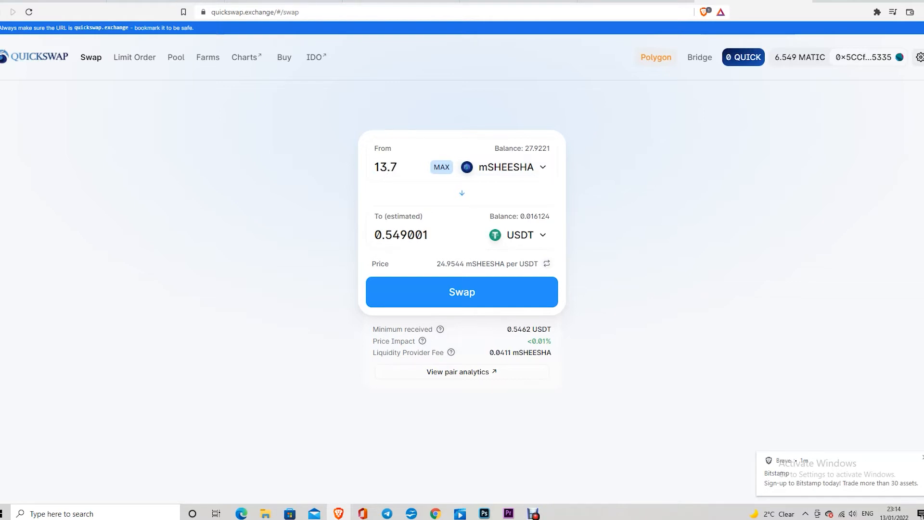
Step: Confirm the 13.7 mSHEESHA to 0.549 USDT swap and go to the Pool page
left_click(461, 291)
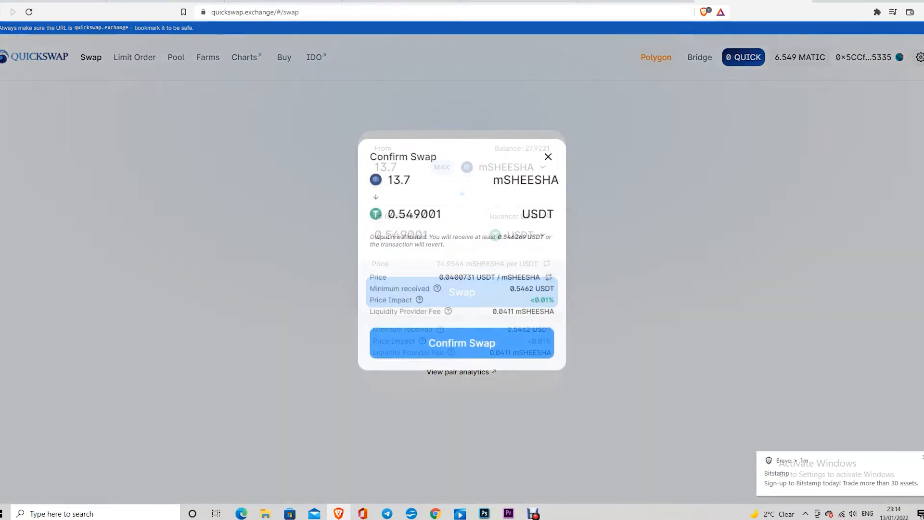
left_click(462, 343)
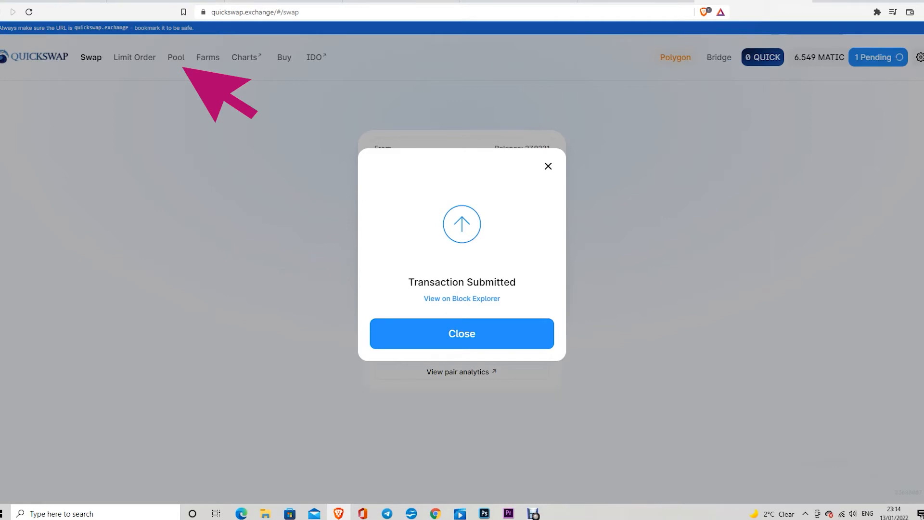
left_click(461, 333)
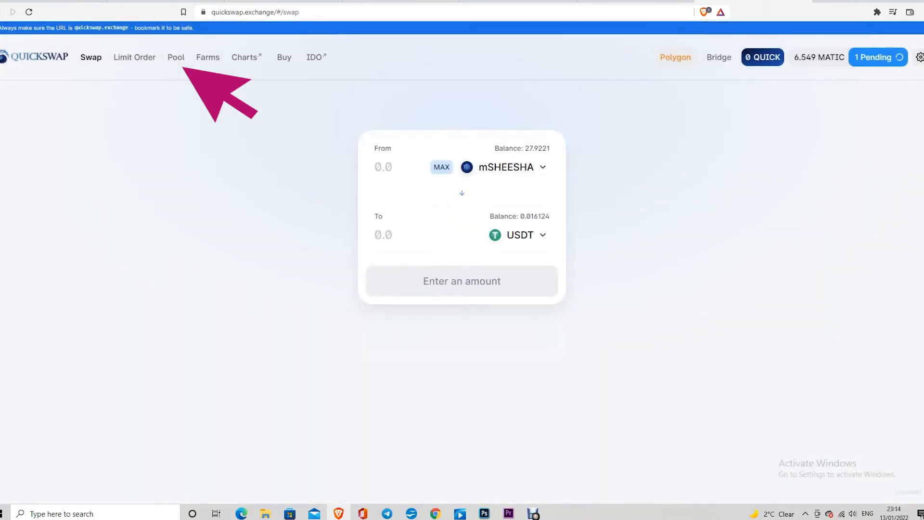
left_click(175, 57)
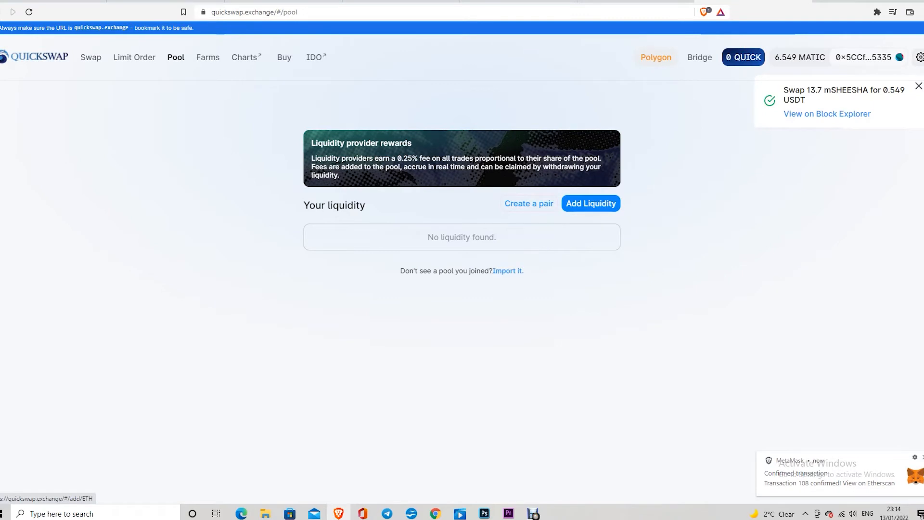
Step: Supply 14.06 mSHEESHA with 0.565125 USDT to the pool and confirm the deposit
left_click(591, 203)
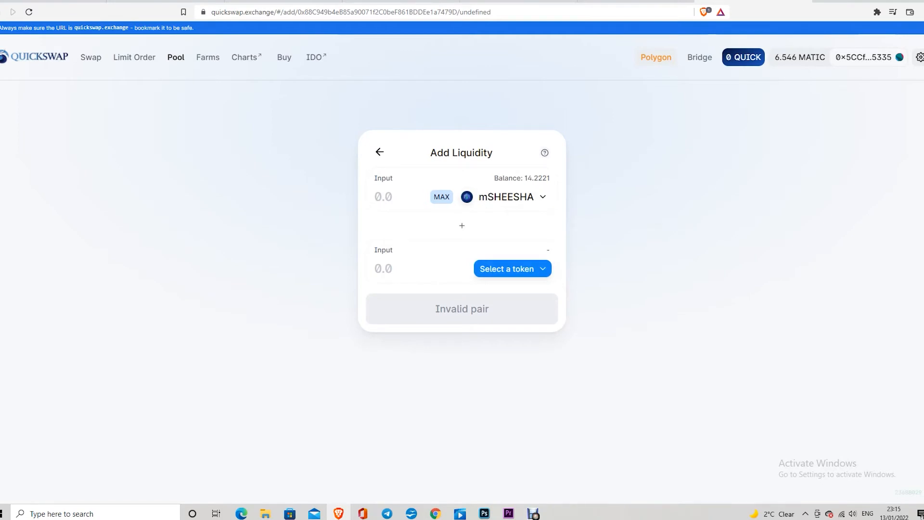
left_click(512, 268)
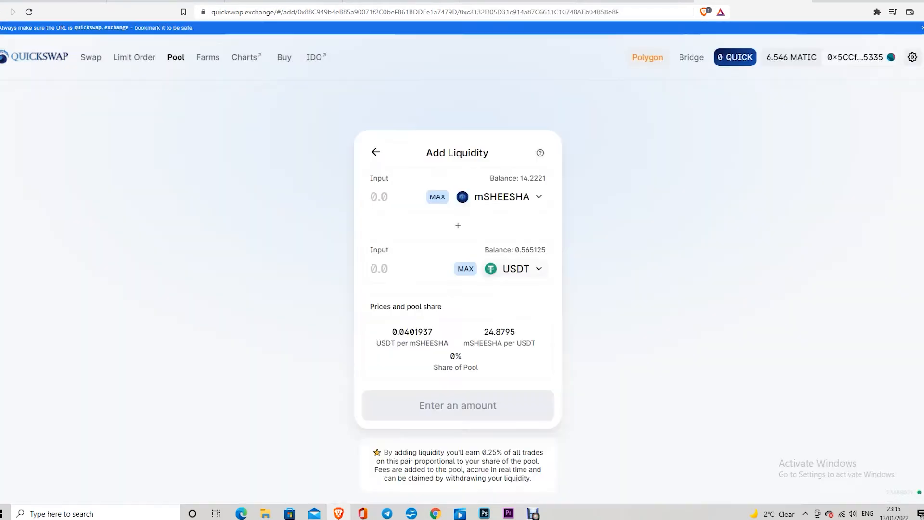
left_click(438, 196)
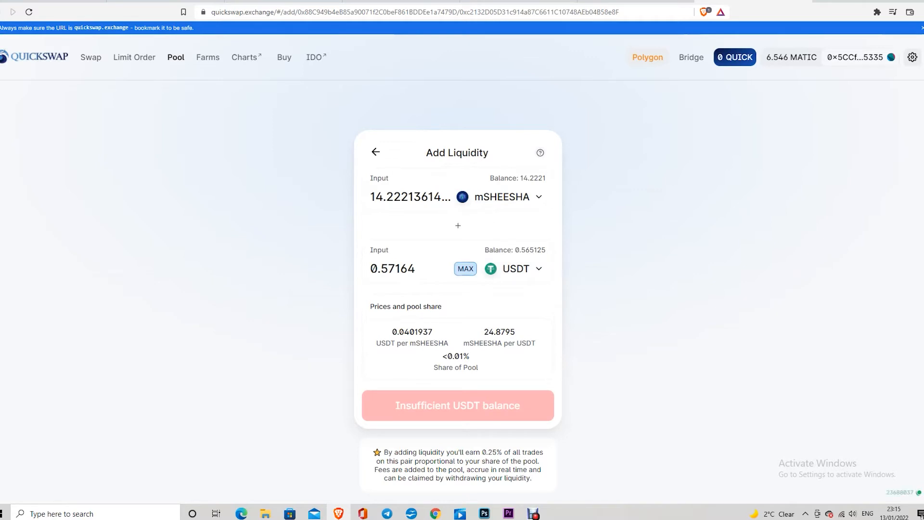
left_click(465, 269)
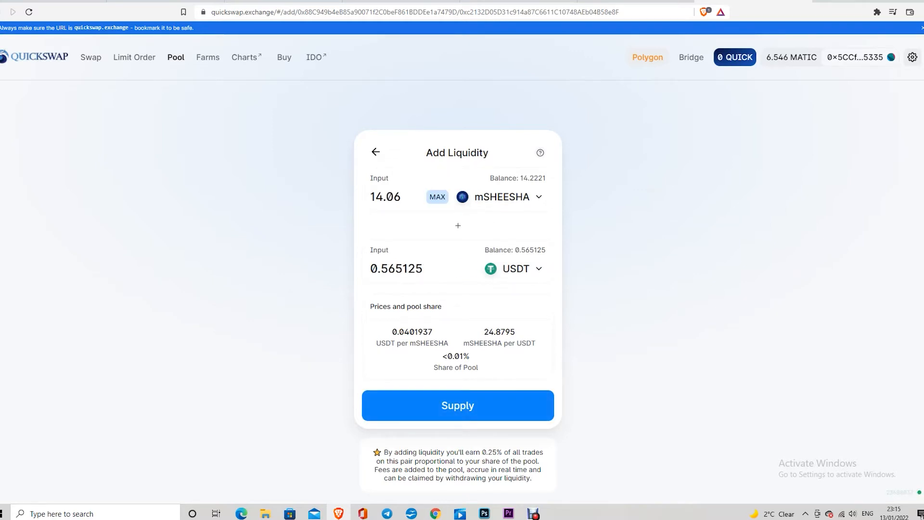
left_click(457, 406)
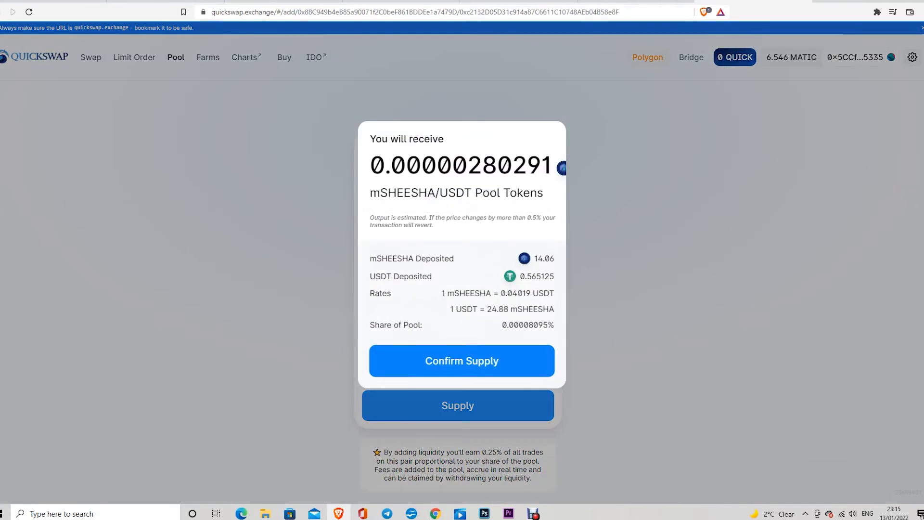
left_click(461, 361)
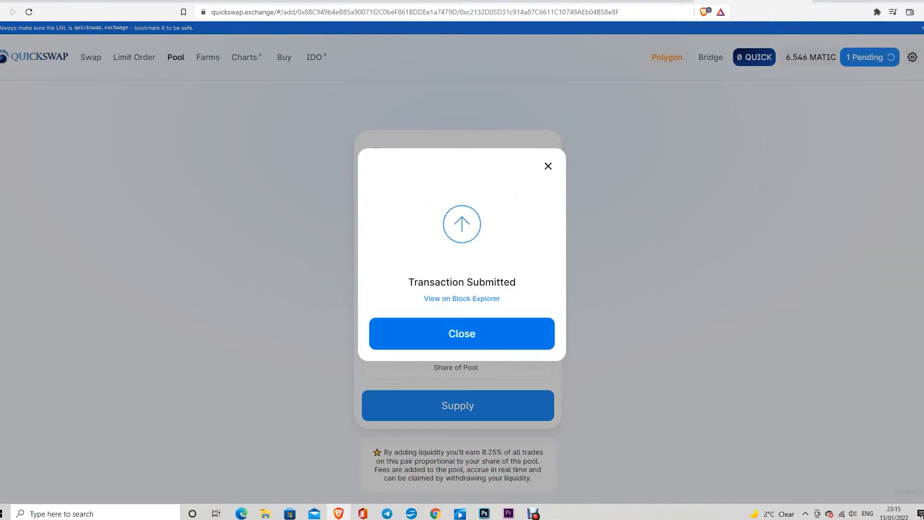
left_click(462, 333)
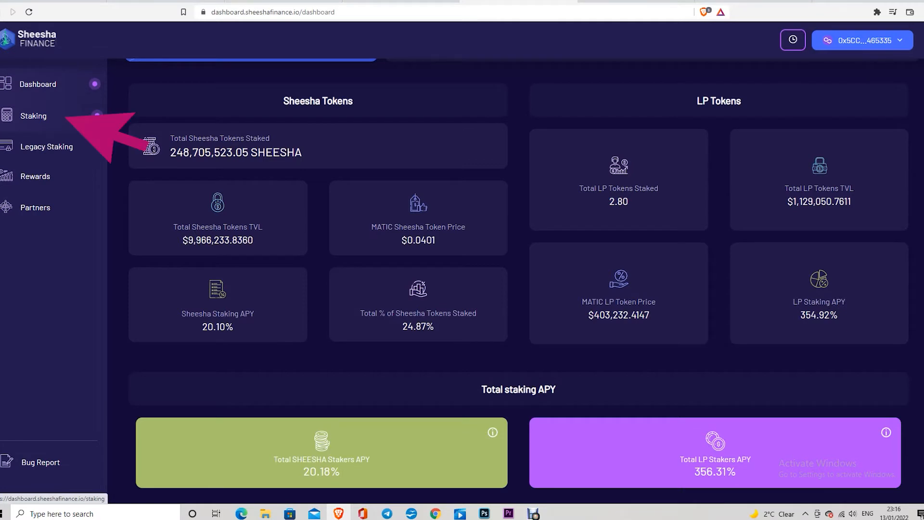
Step: Return to the Staking page showing the new ~0.0000028 LP token balance
left_click(33, 116)
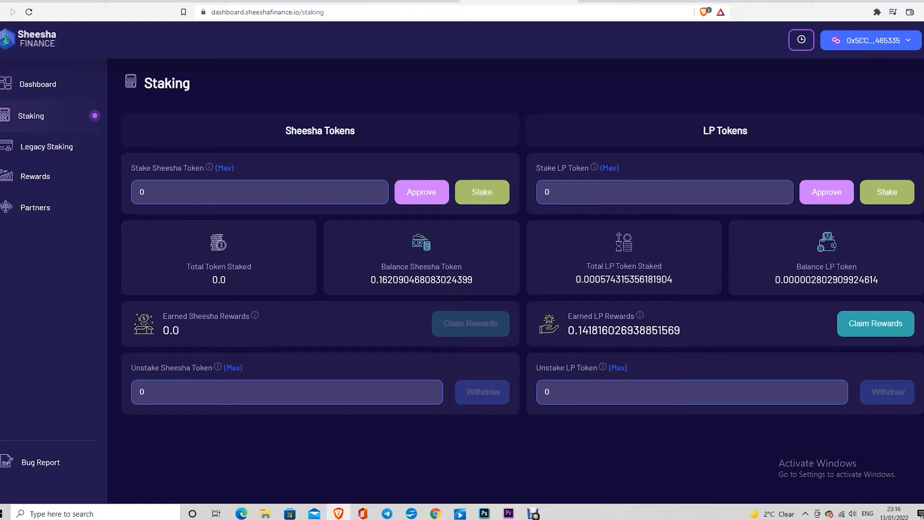
Step: Approve and stake the full LP balance, raising total LP staked to about 0.000577
left_click(616, 167)
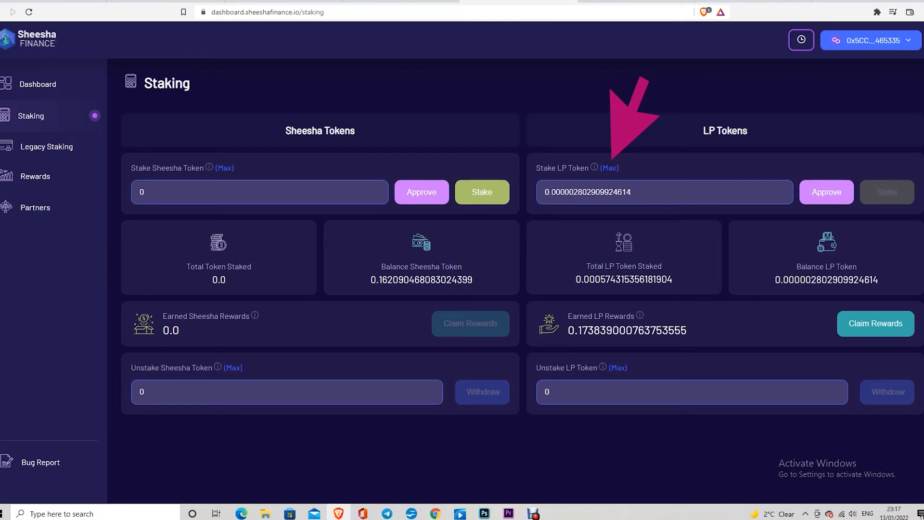
left_click(825, 192)
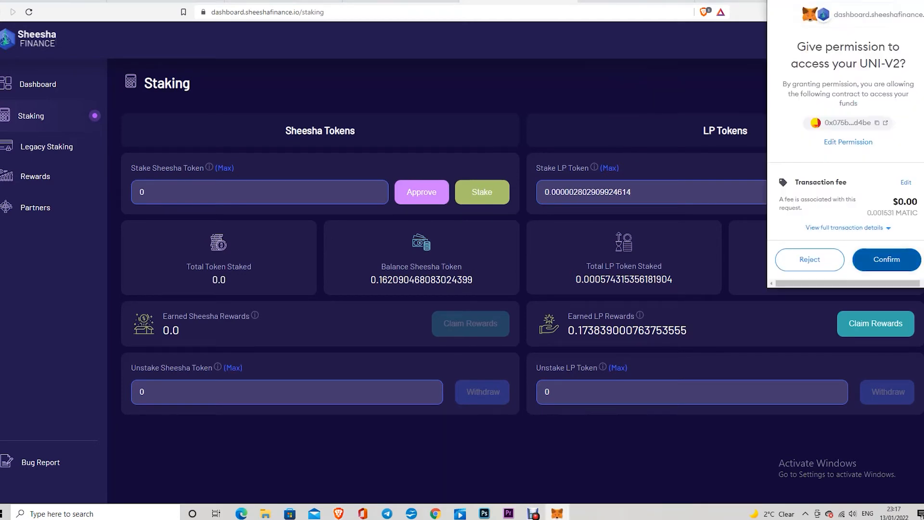
left_click(886, 259)
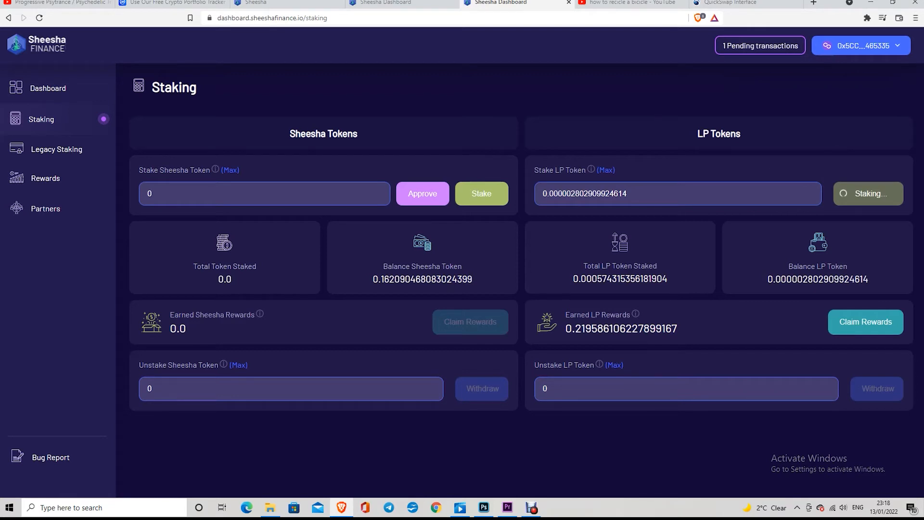
left_click(867, 194)
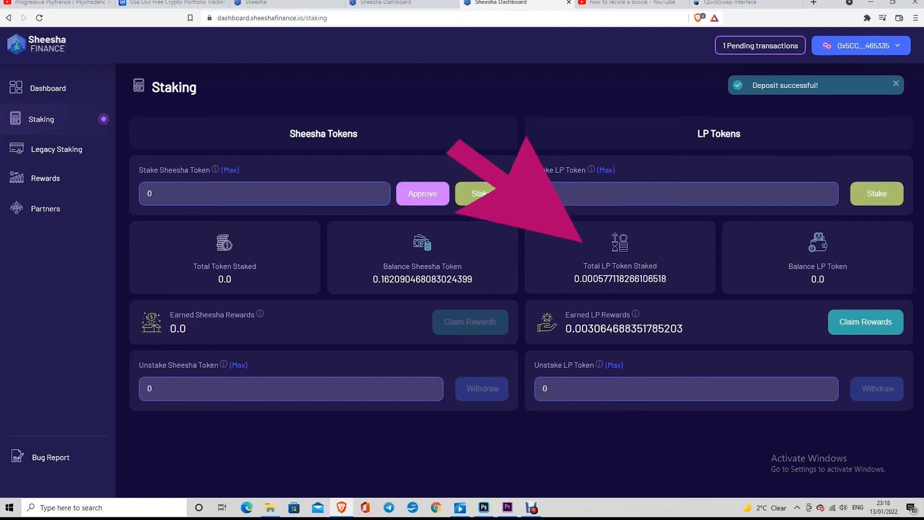
left_click(896, 82)
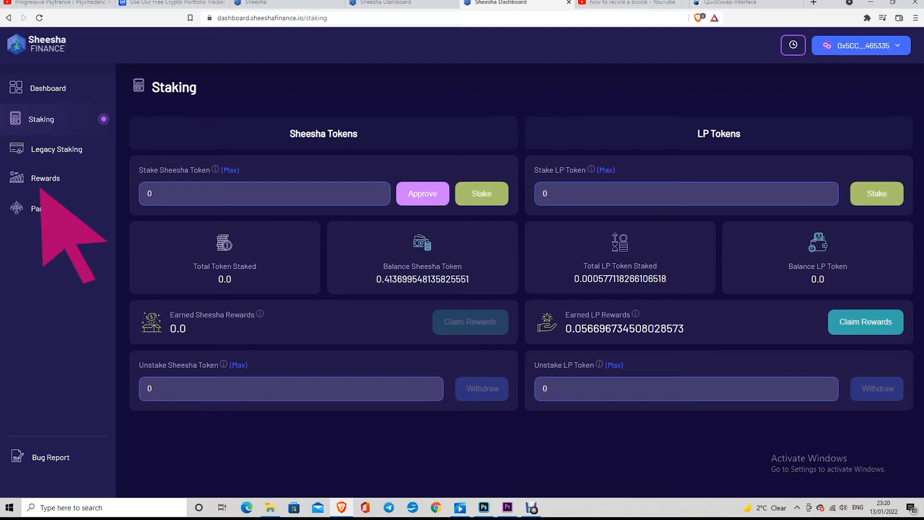
Step: Browse the Rewards page's current partner cards with claimable amounts like 2.2748 D11
left_click(45, 178)
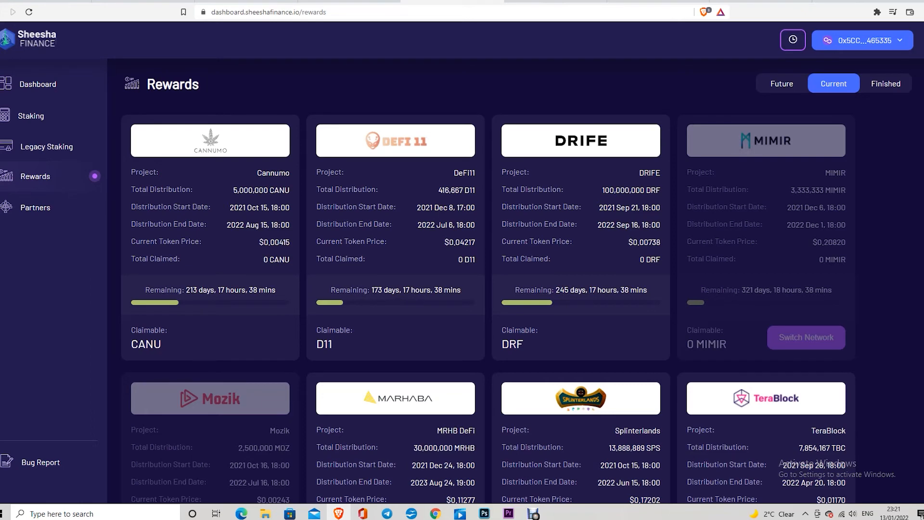
scroll("down", 3)
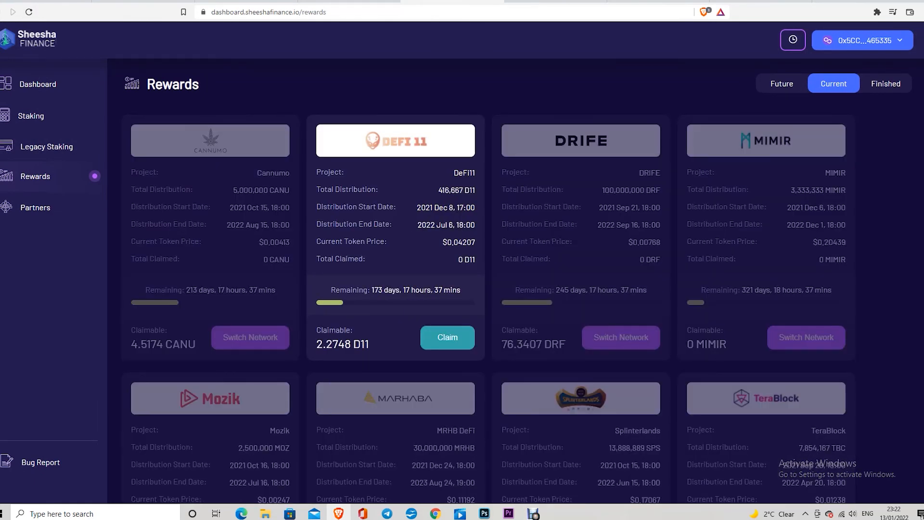
scroll("down", 3)
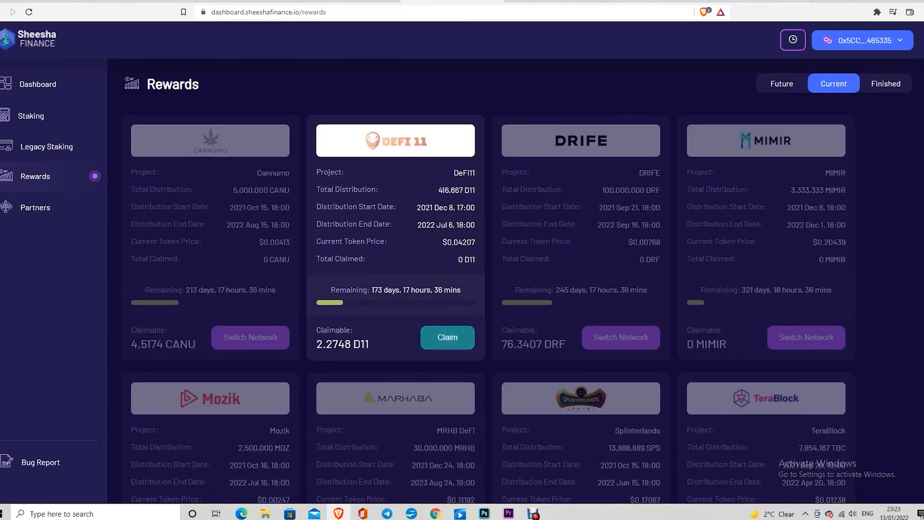
left_click(446, 337)
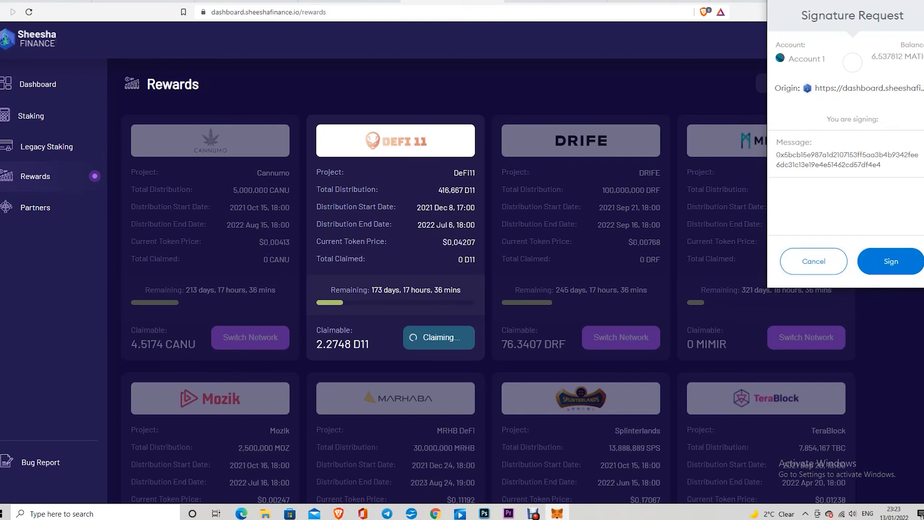
left_click(813, 261)
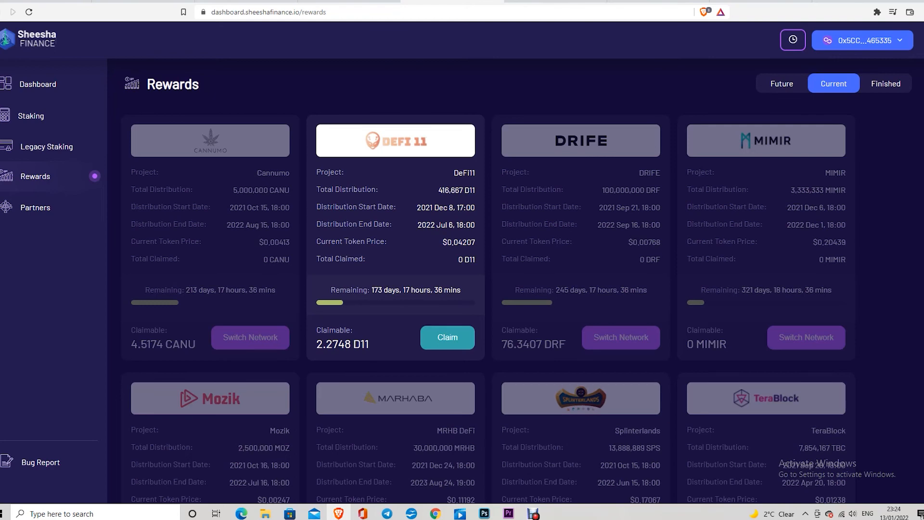
Step: Switch network so CANU, DRF and SPS (15.698) rewards become claimable, and browse the cards
scroll("down", 3)
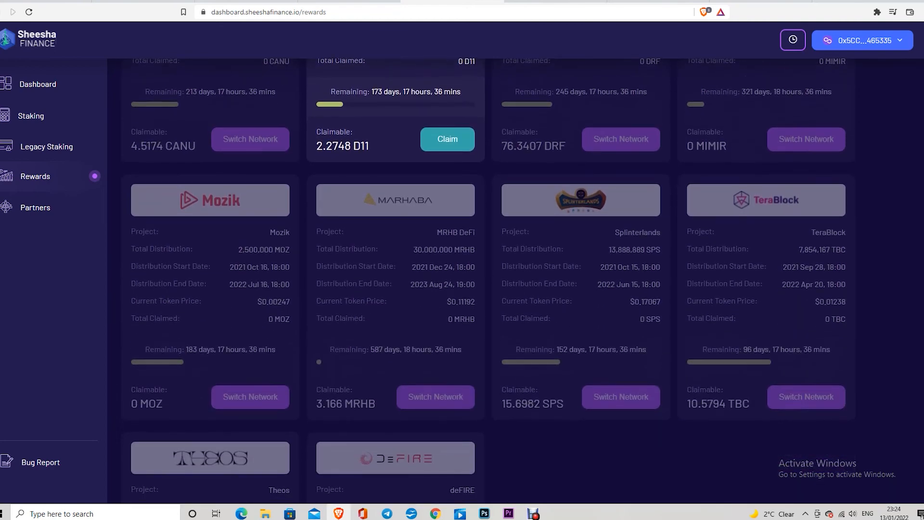
scroll("down", 3)
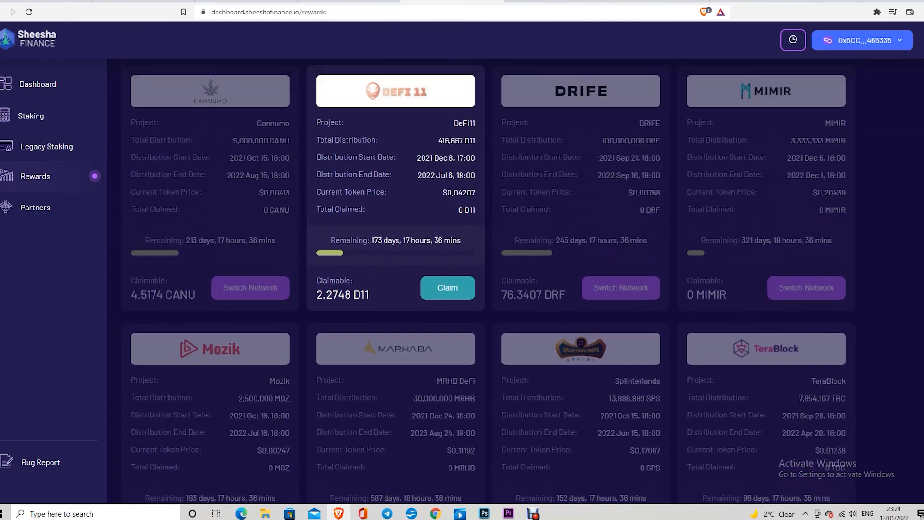
left_click(861, 41)
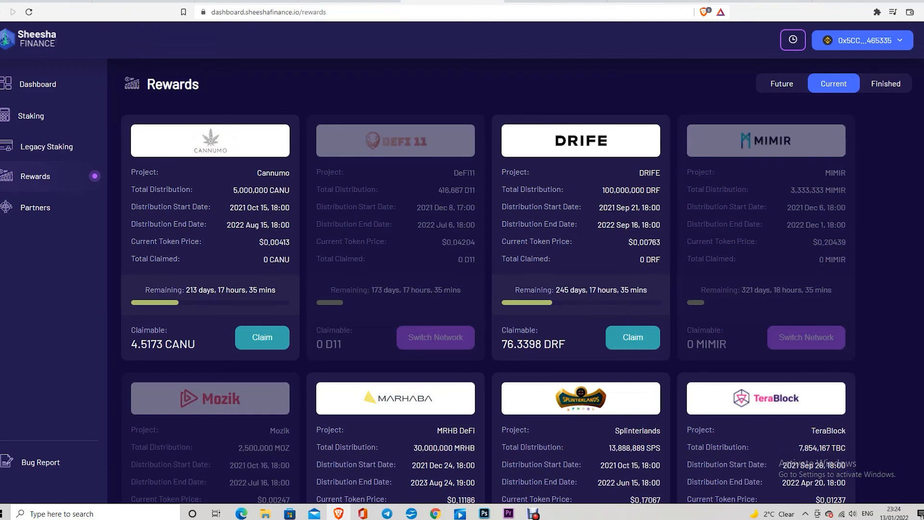
scroll("down", 3)
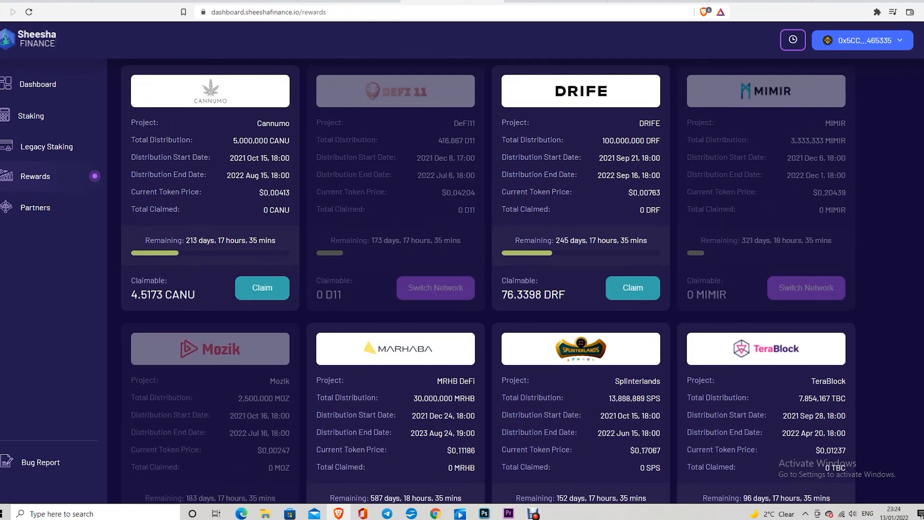
scroll("down", 3)
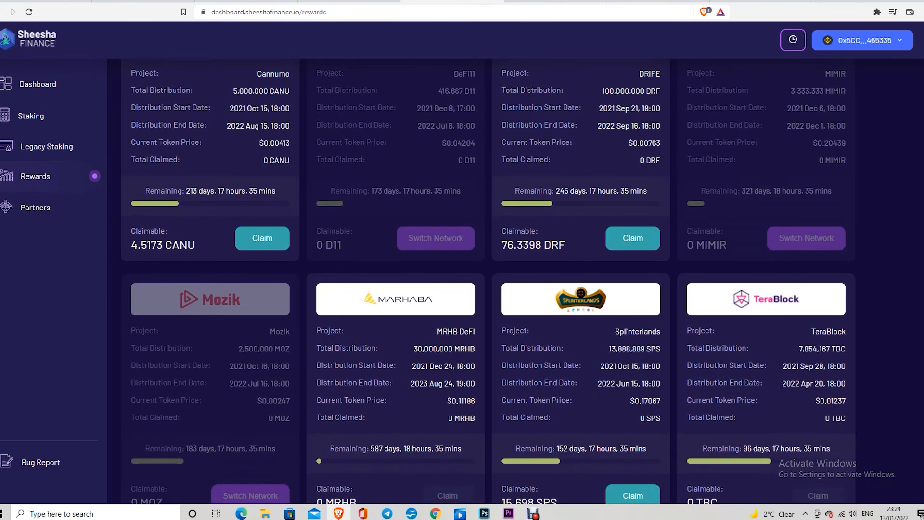
scroll("down", 3)
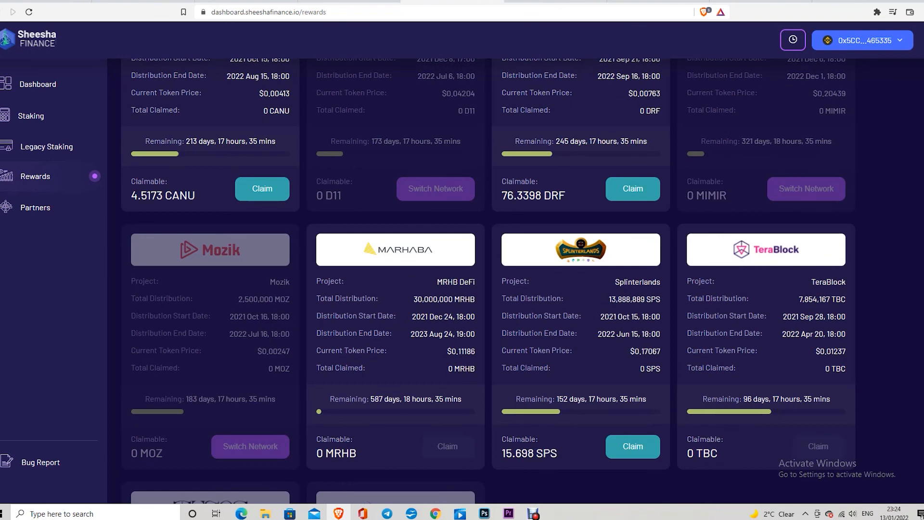
scroll("down", 3)
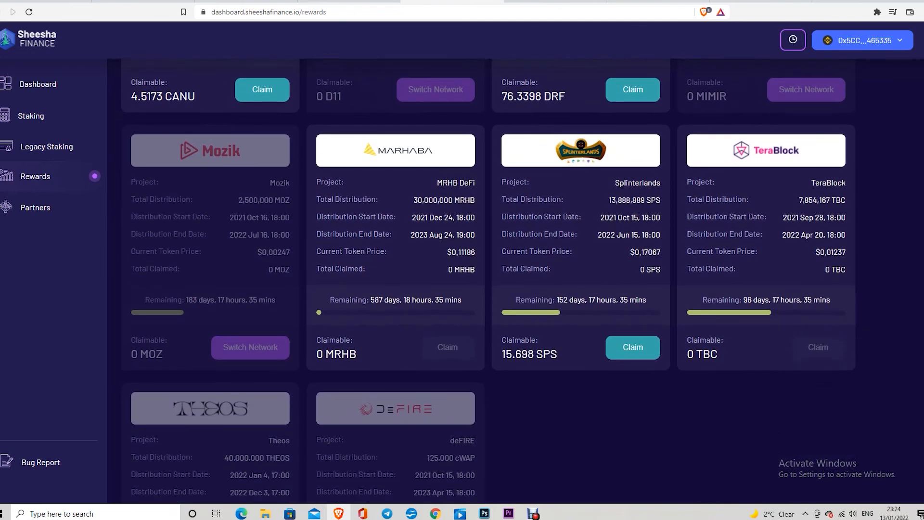